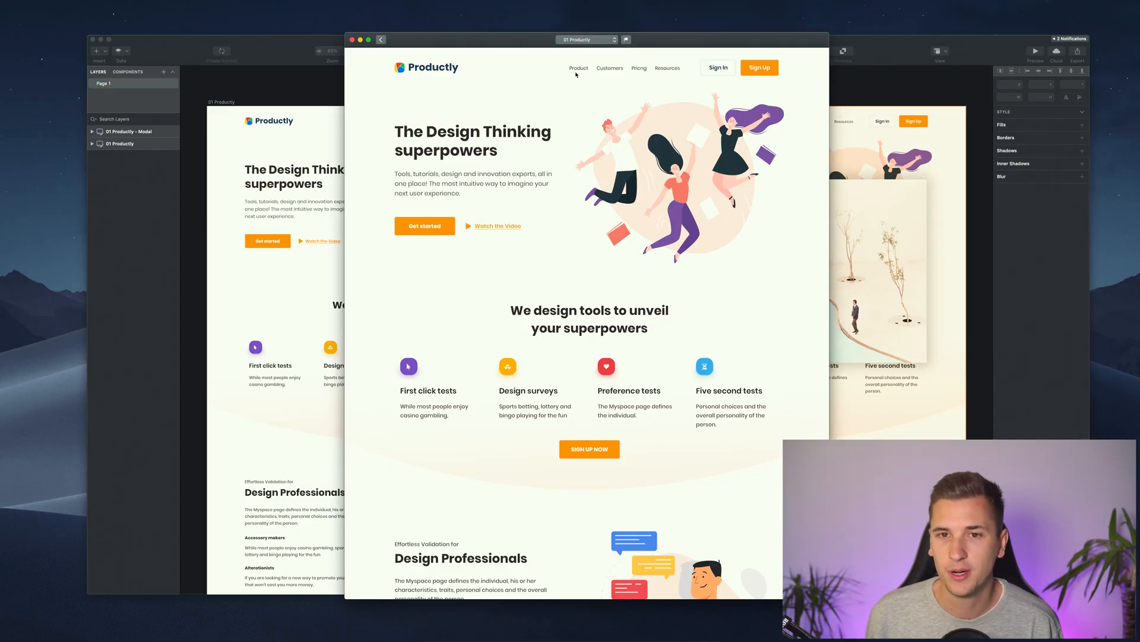
{"action": "mouse_move", "coordinate": [586, 208]}
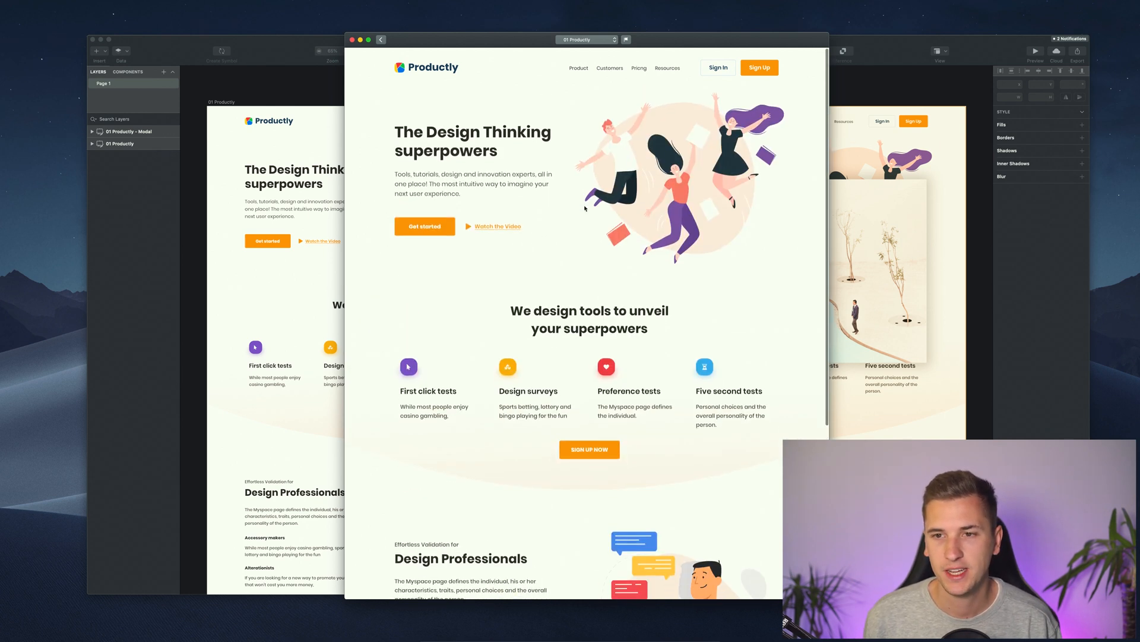
In Preview, show the sign-in popup from the Sign In link near the top, then close it
{"action": "scroll", "scroll_direction": "down", "scroll_amount": 3}
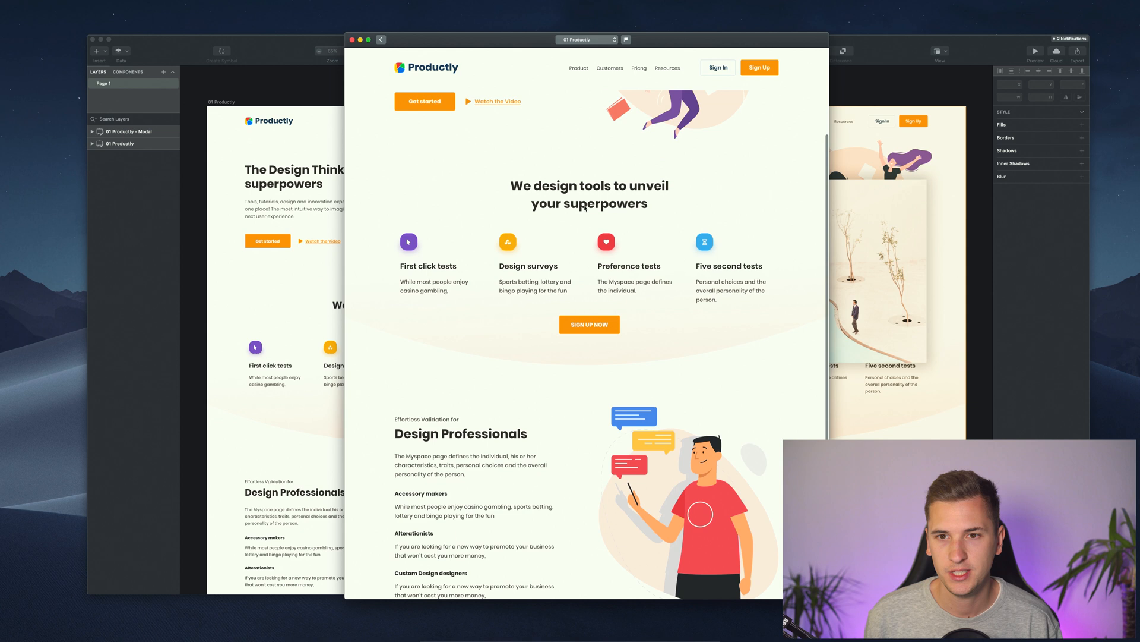
{"action": "scroll", "scroll_direction": "down", "scroll_amount": 3}
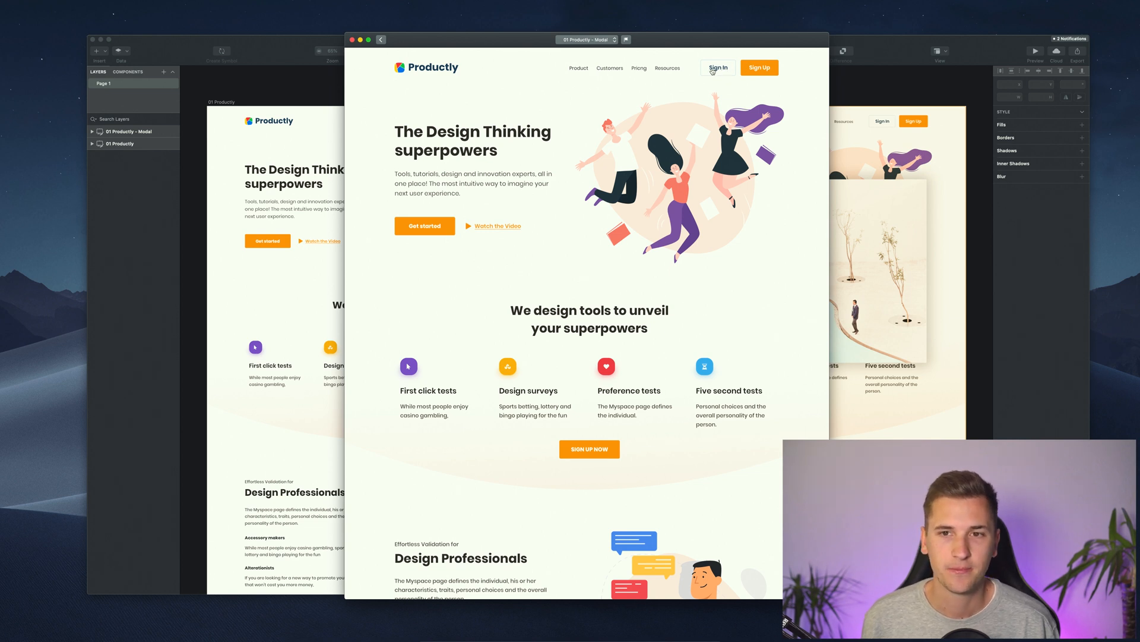
{"action": "left_click", "coordinate": [719, 67]}
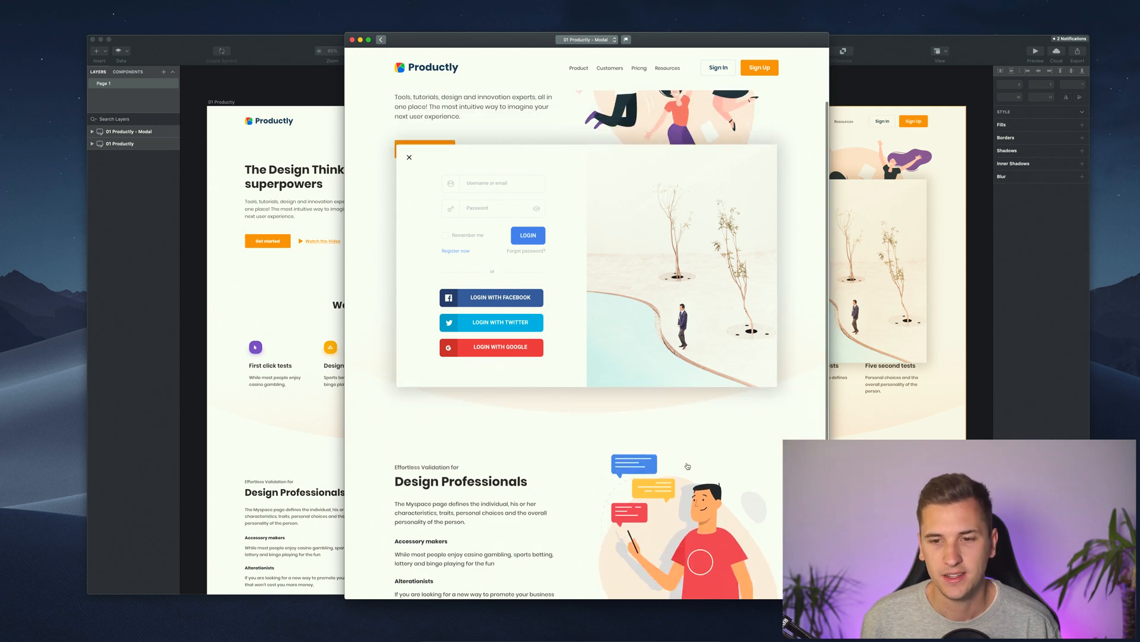
{"action": "scroll", "scroll_direction": "down", "scroll_amount": 3}
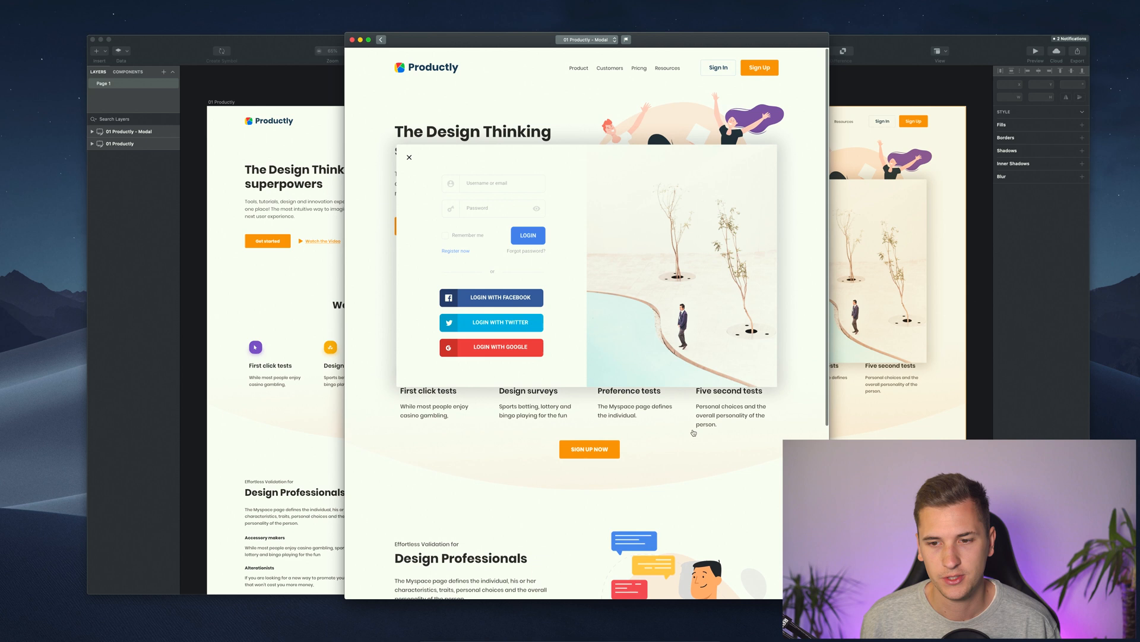
{"action": "scroll", "scroll_direction": "down", "scroll_amount": 3}
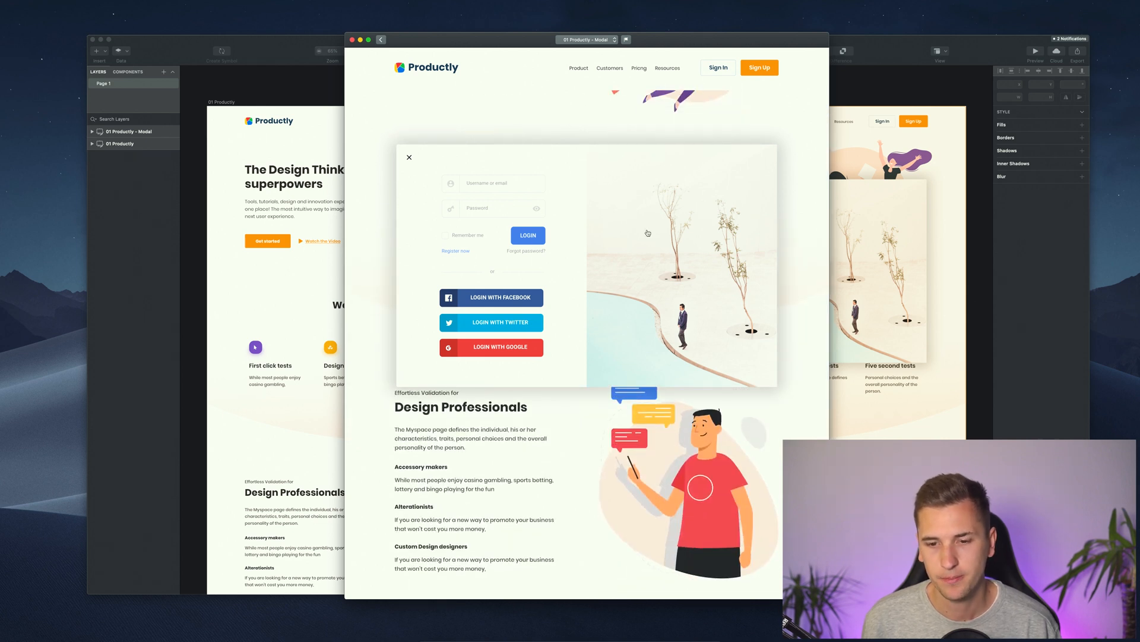
{"action": "left_click", "coordinate": [409, 157]}
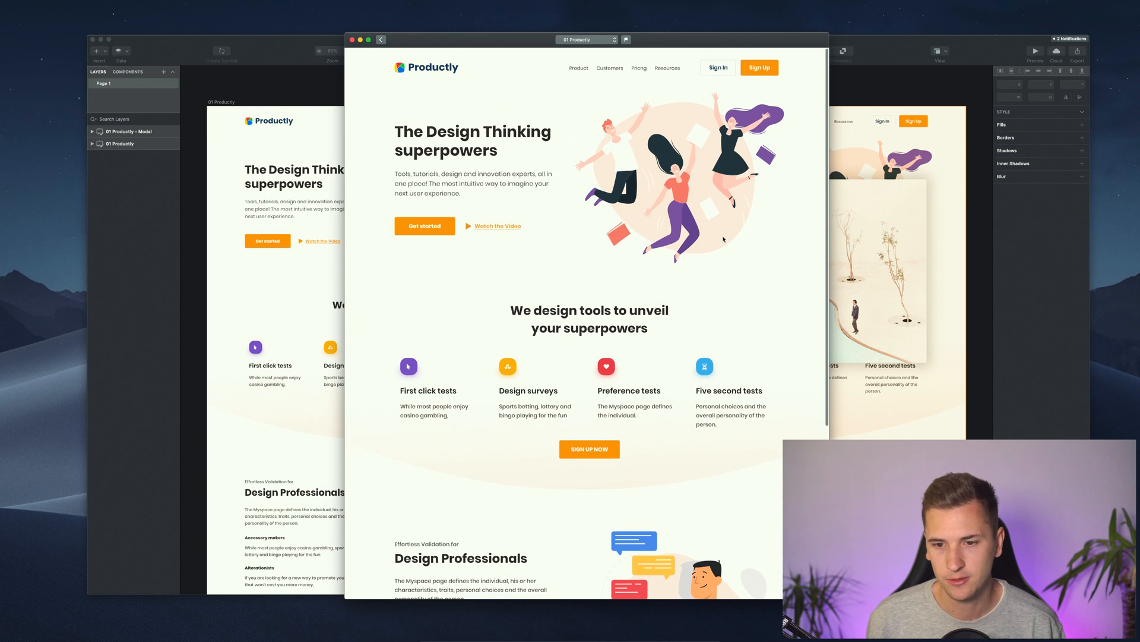
Scrolled further down, show the sign-in popup again from Sign In and close it
{"action": "scroll", "scroll_direction": "down", "scroll_amount": 3}
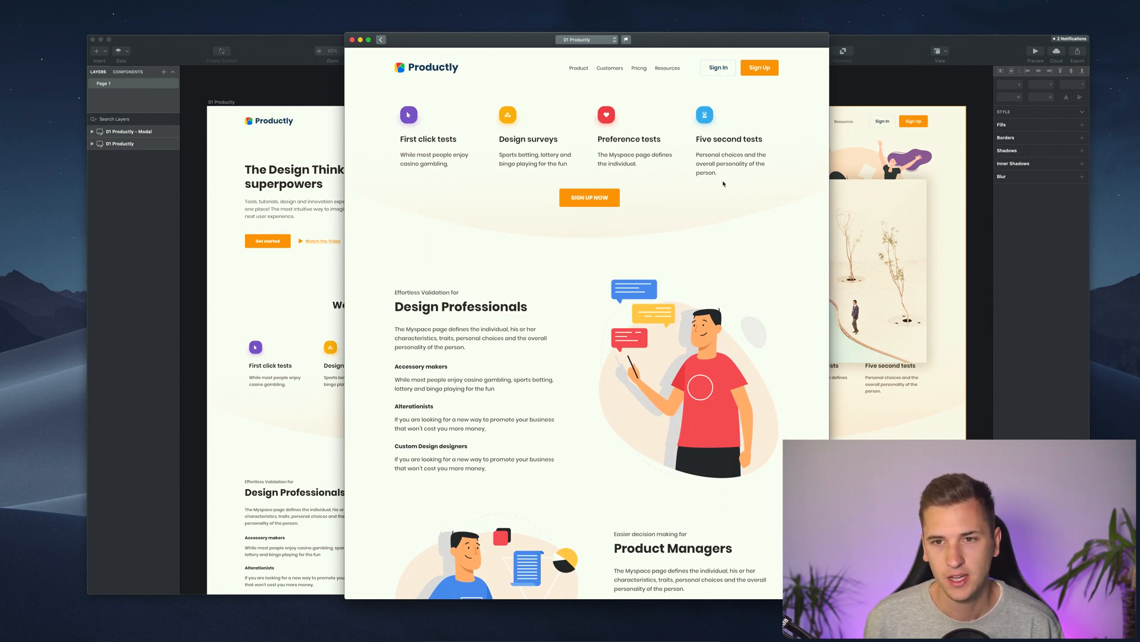
{"action": "mouse_move", "coordinate": [711, 93]}
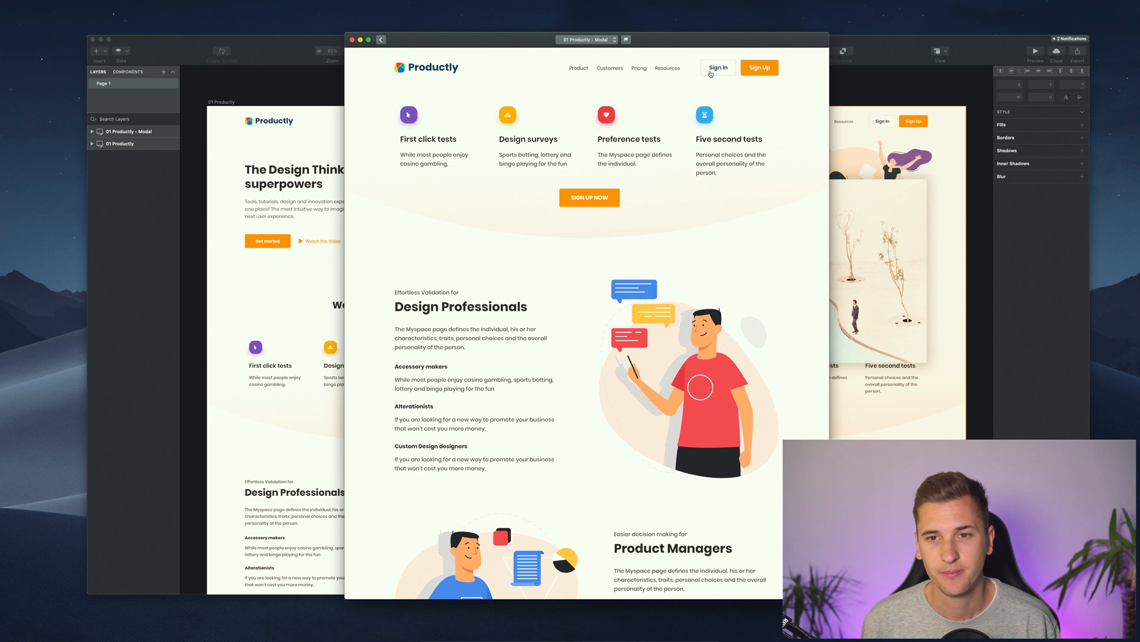
{"action": "left_click", "coordinate": [719, 67]}
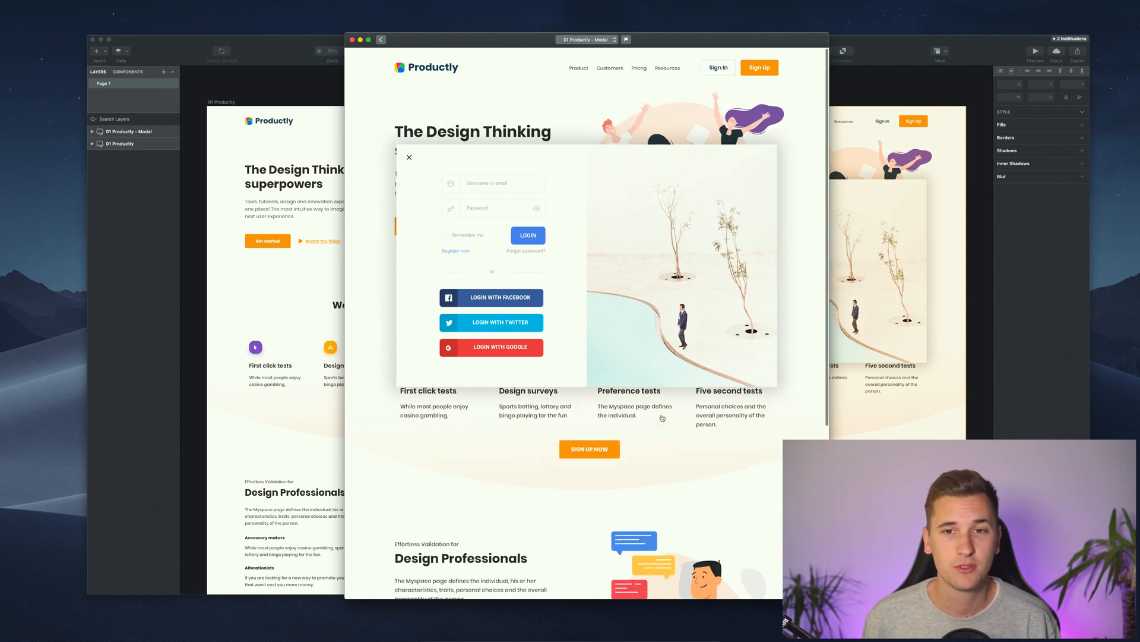
{"action": "mouse_move", "coordinate": [545, 152]}
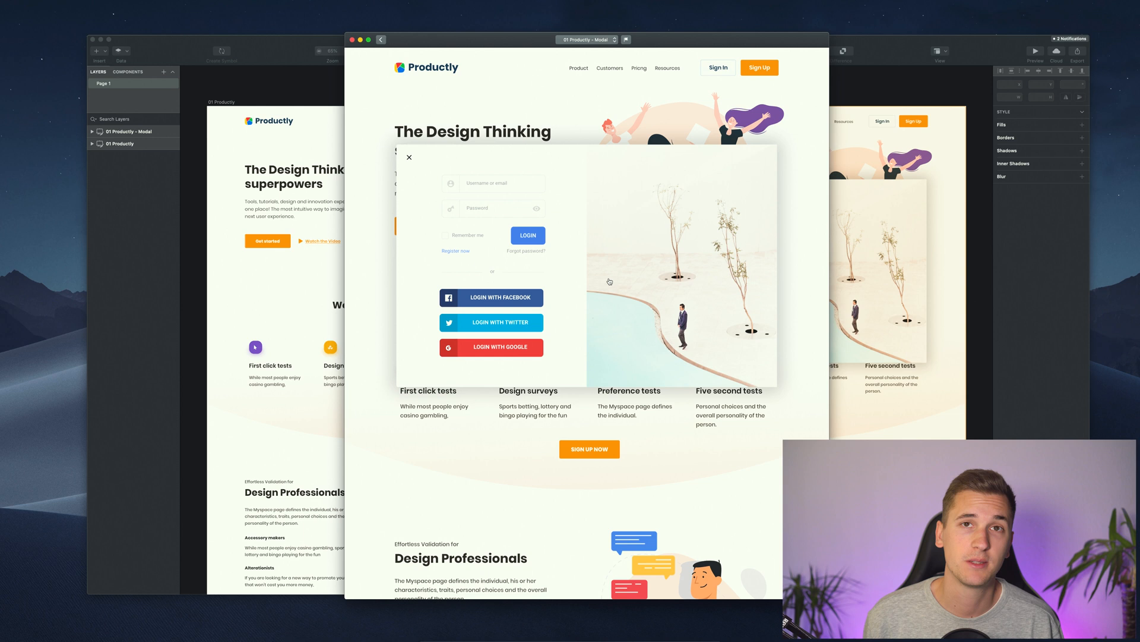
{"action": "left_click", "coordinate": [408, 157]}
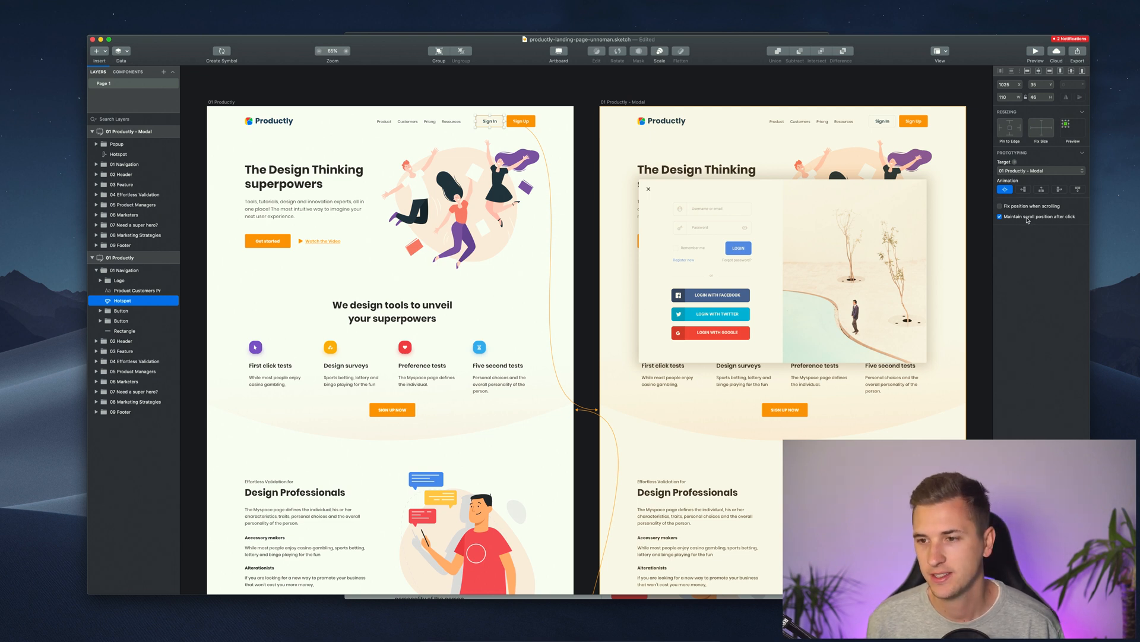
Enable 'Maintain scroll position after click' on the Sign In hotspot and retest the popup from a scrolled preview
{"action": "left_click", "coordinate": [1000, 216]}
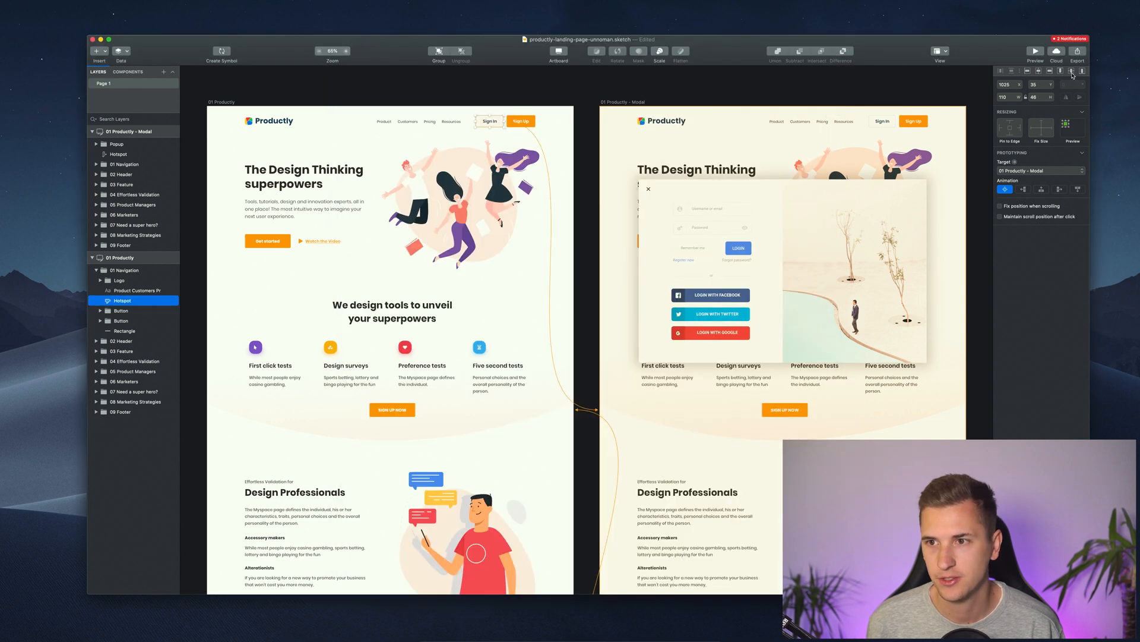
{"action": "left_click", "coordinate": [1032, 53]}
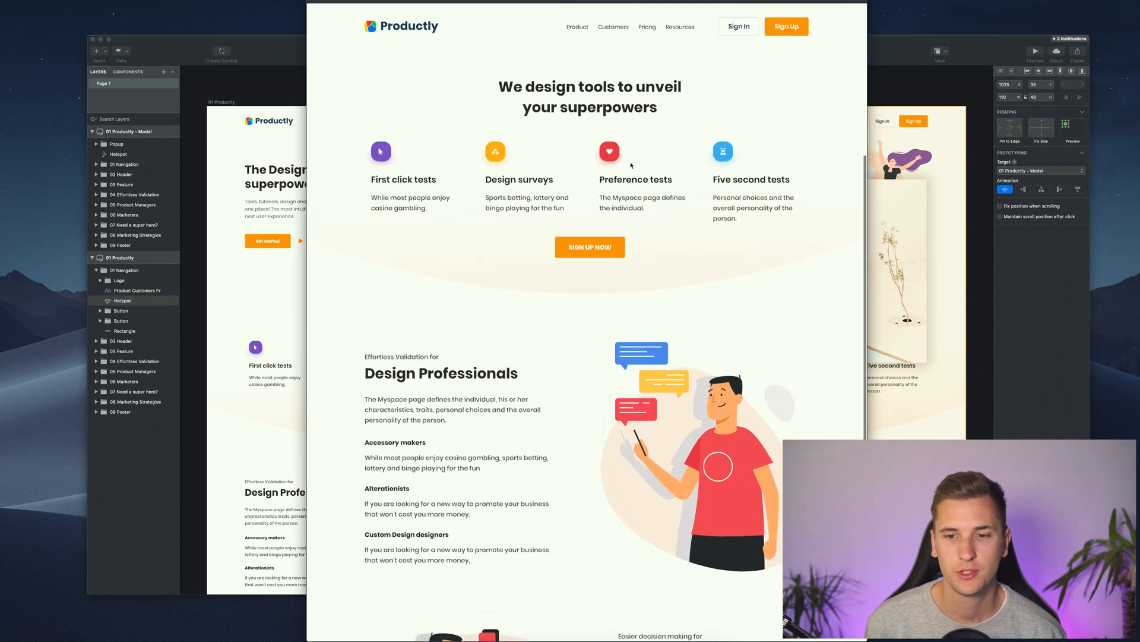
{"action": "scroll", "scroll_direction": "down", "scroll_amount": 3}
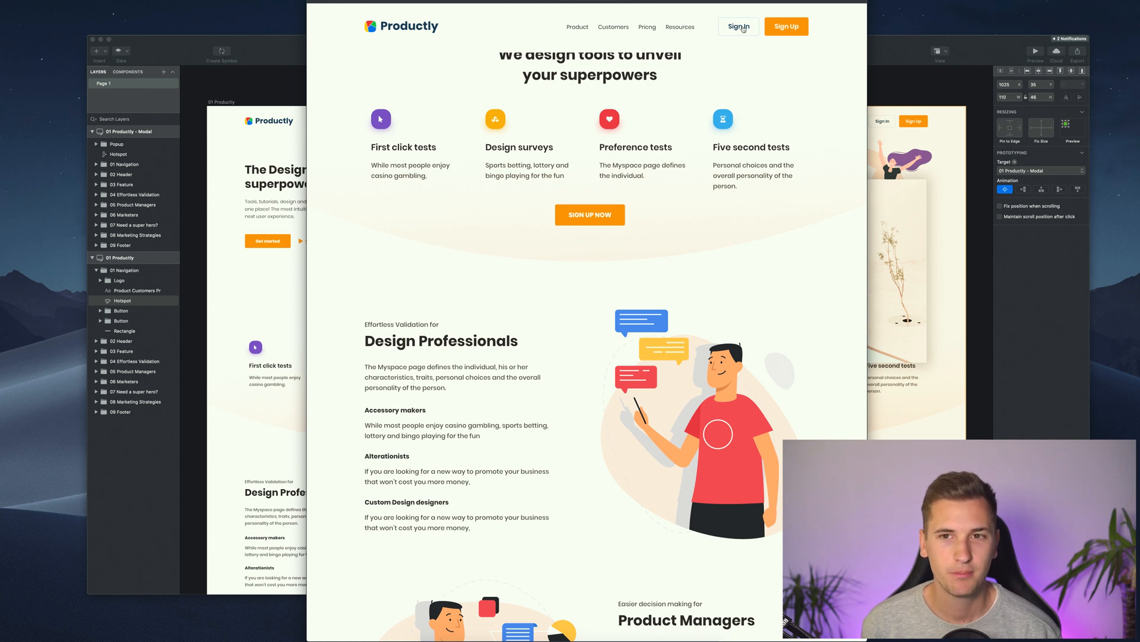
{"action": "left_click", "coordinate": [739, 26]}
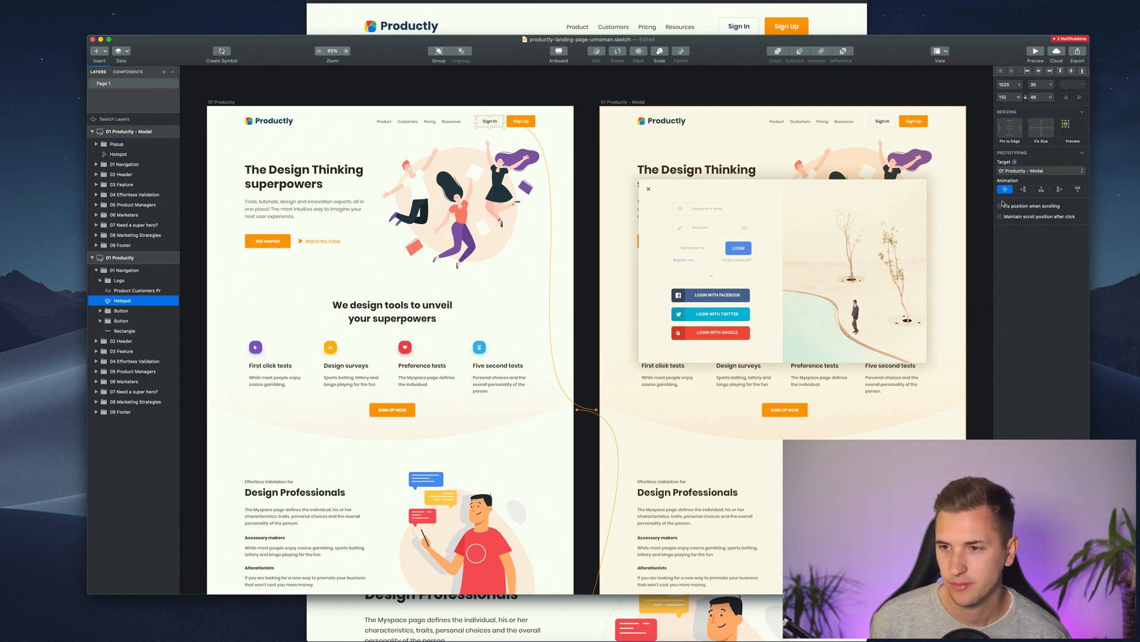
{"action": "left_click", "coordinate": [1000, 216]}
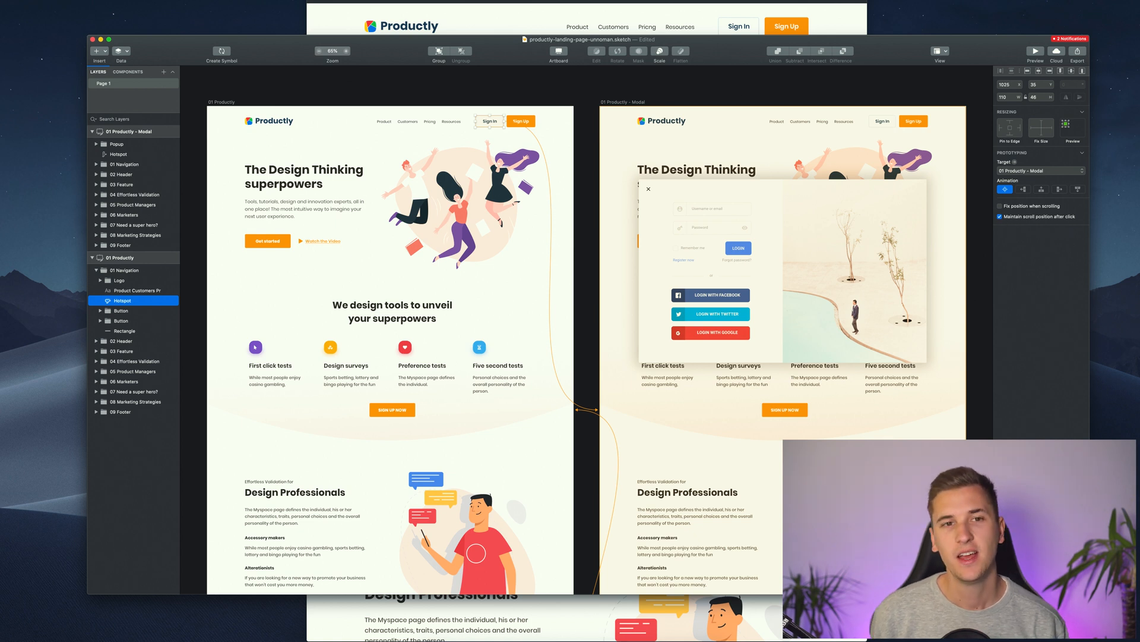
{"action": "left_click", "coordinate": [1031, 53]}
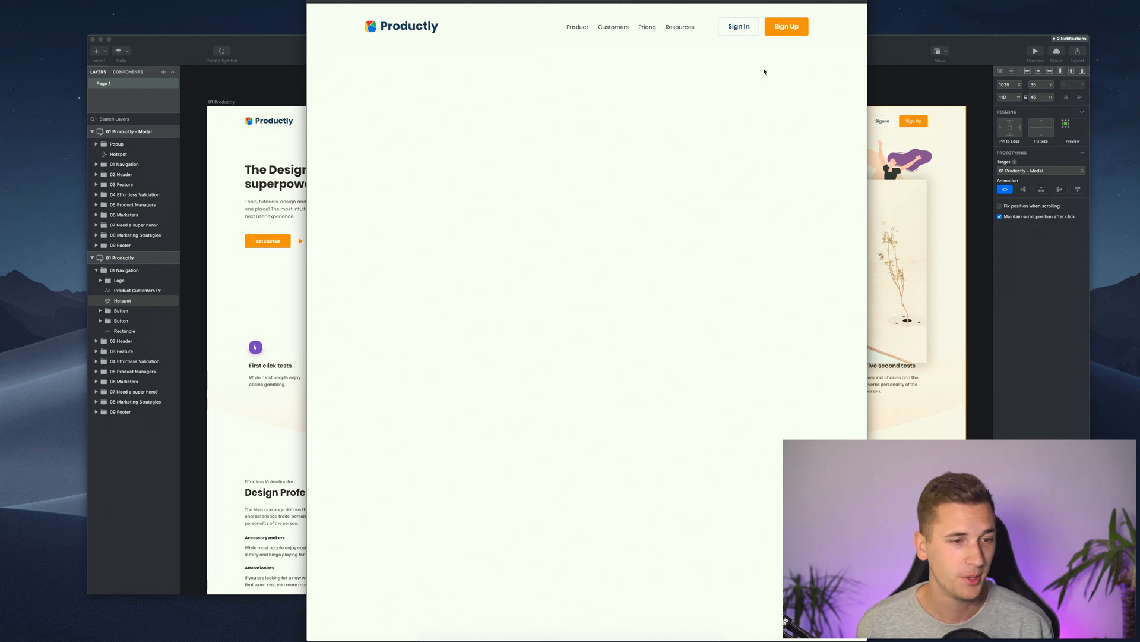
{"action": "mouse_move", "coordinate": [226, 157]}
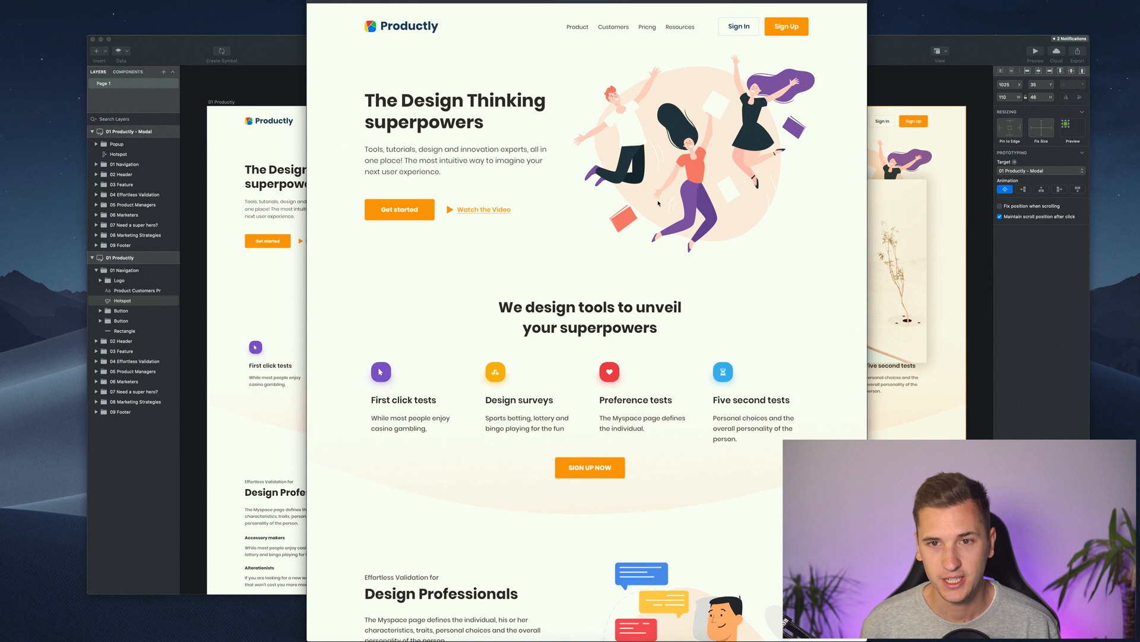
{"action": "scroll", "scroll_direction": "down", "scroll_amount": 3}
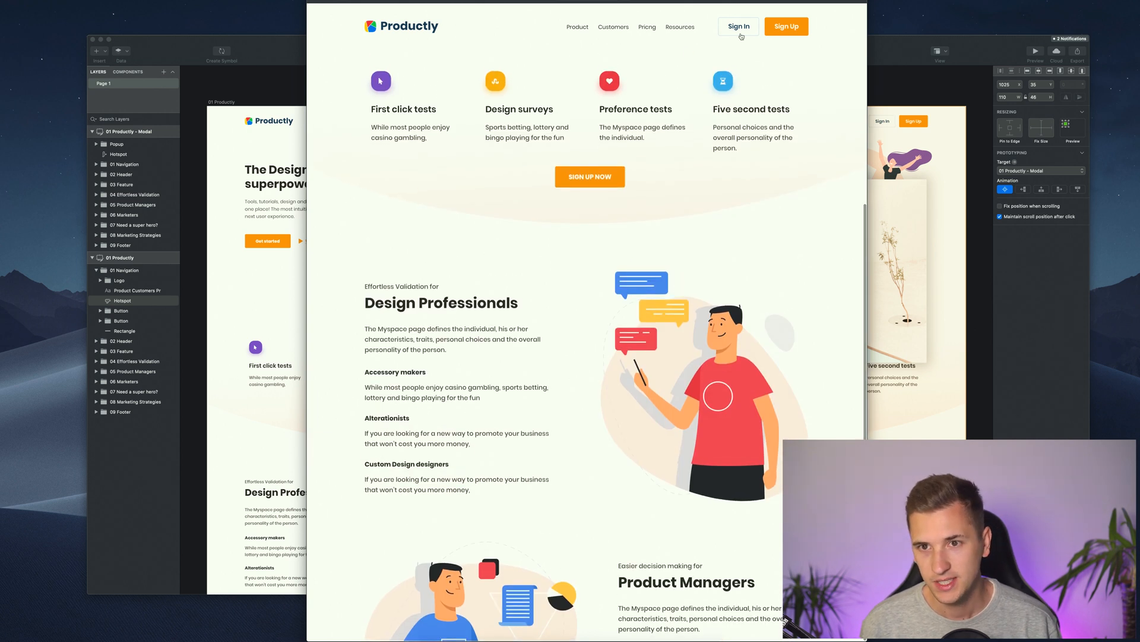
{"action": "mouse_move", "coordinate": [523, 153]}
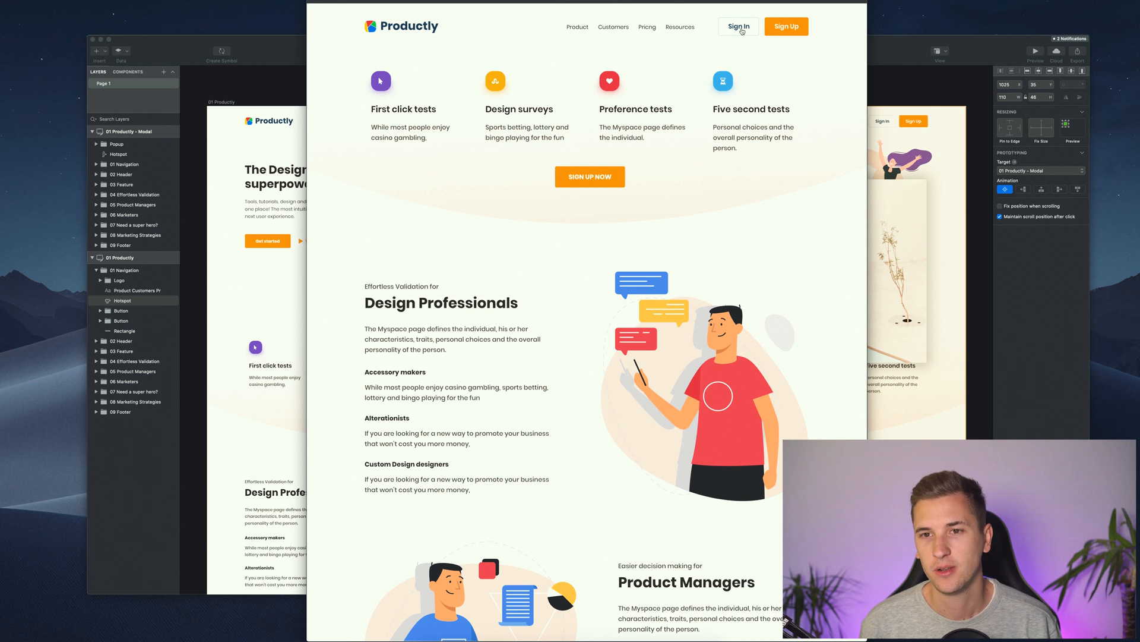
{"action": "left_click", "coordinate": [739, 26]}
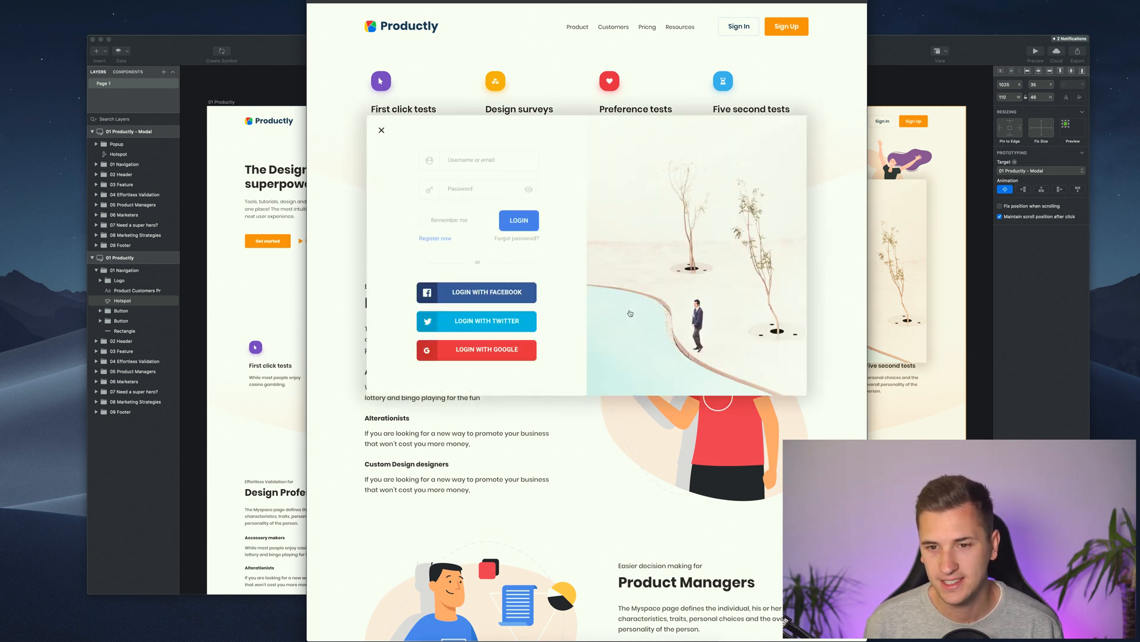
{"action": "mouse_move", "coordinate": [722, 494]}
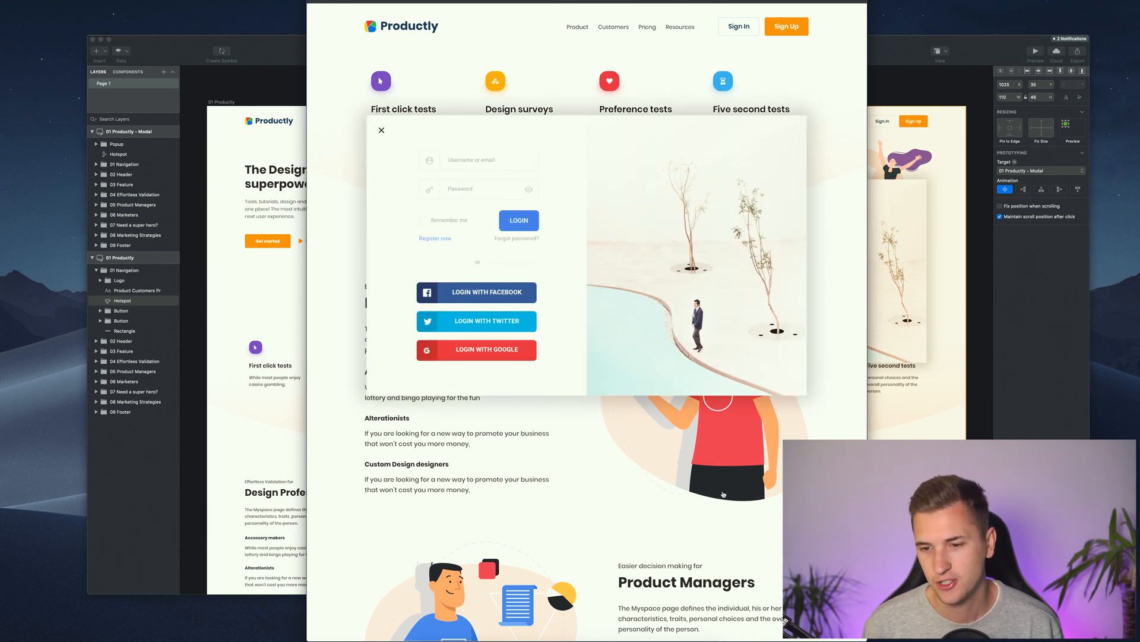
{"action": "mouse_move", "coordinate": [632, 209]}
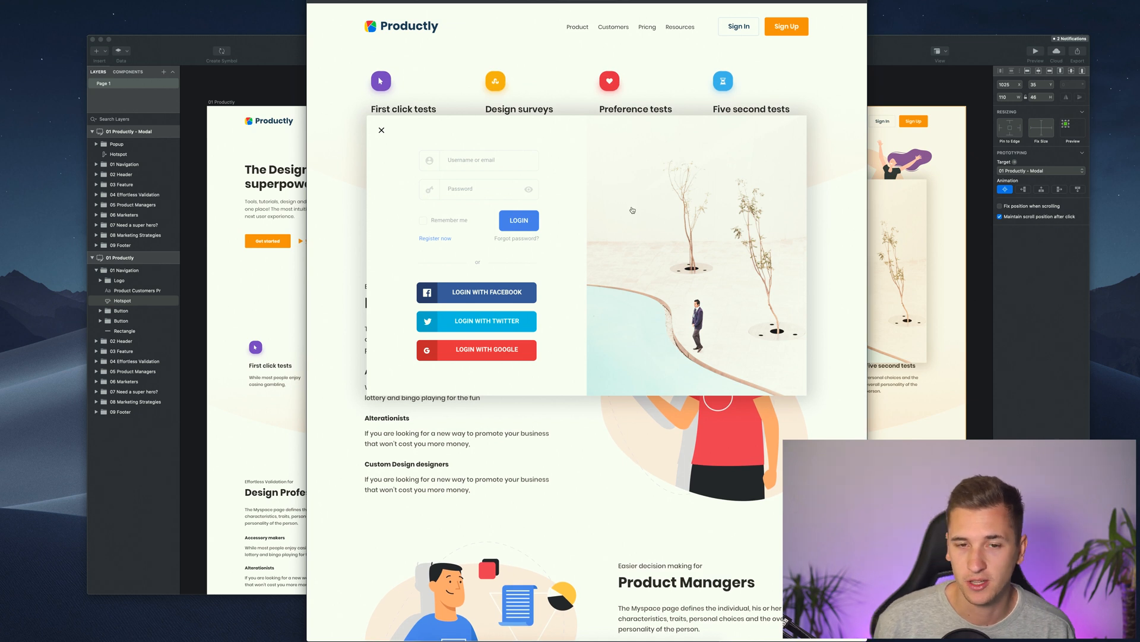
{"action": "mouse_move", "coordinate": [679, 426]}
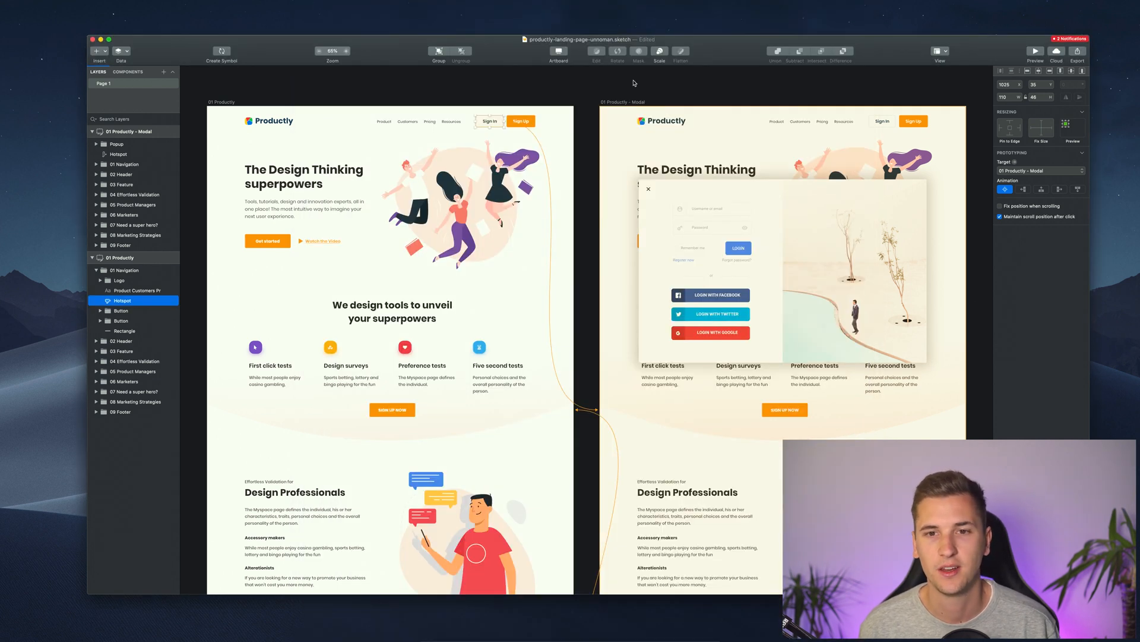
Select the landing page artboard and choose a saved custom size from the artboard presets
{"action": "left_click", "coordinate": [120, 257]}
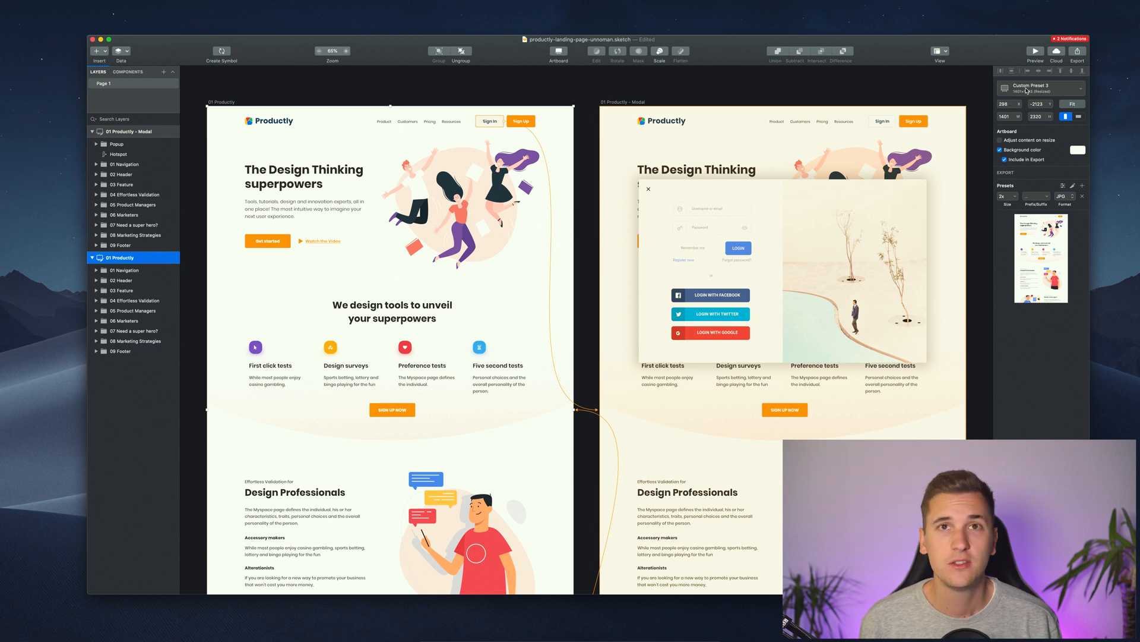
{"action": "left_click", "coordinate": [1041, 88]}
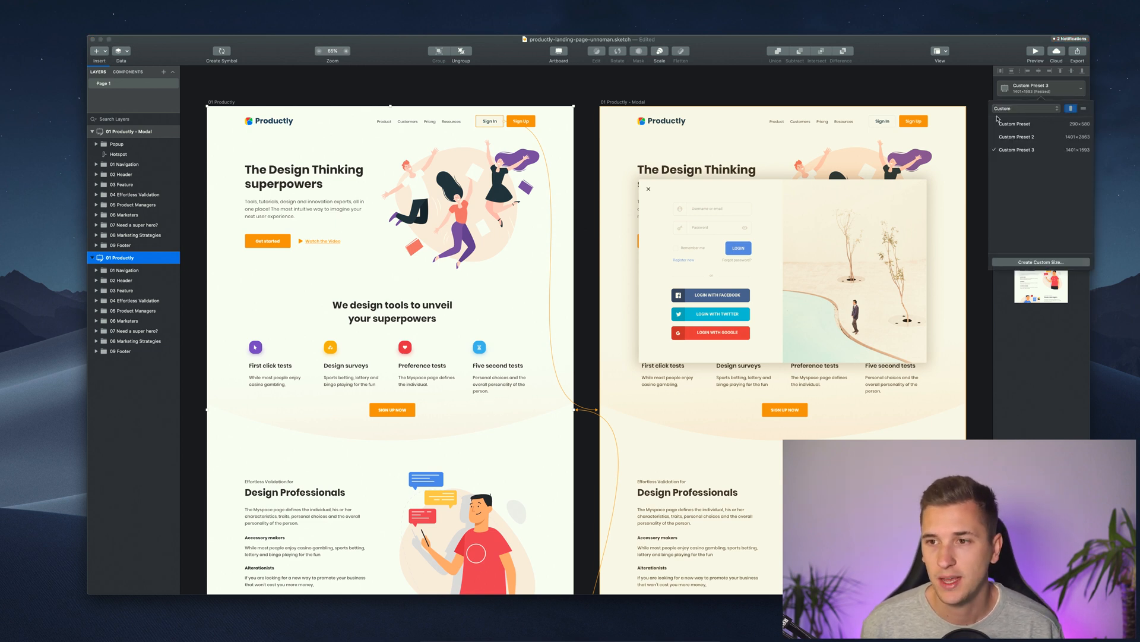
{"action": "left_click", "coordinate": [1025, 108]}
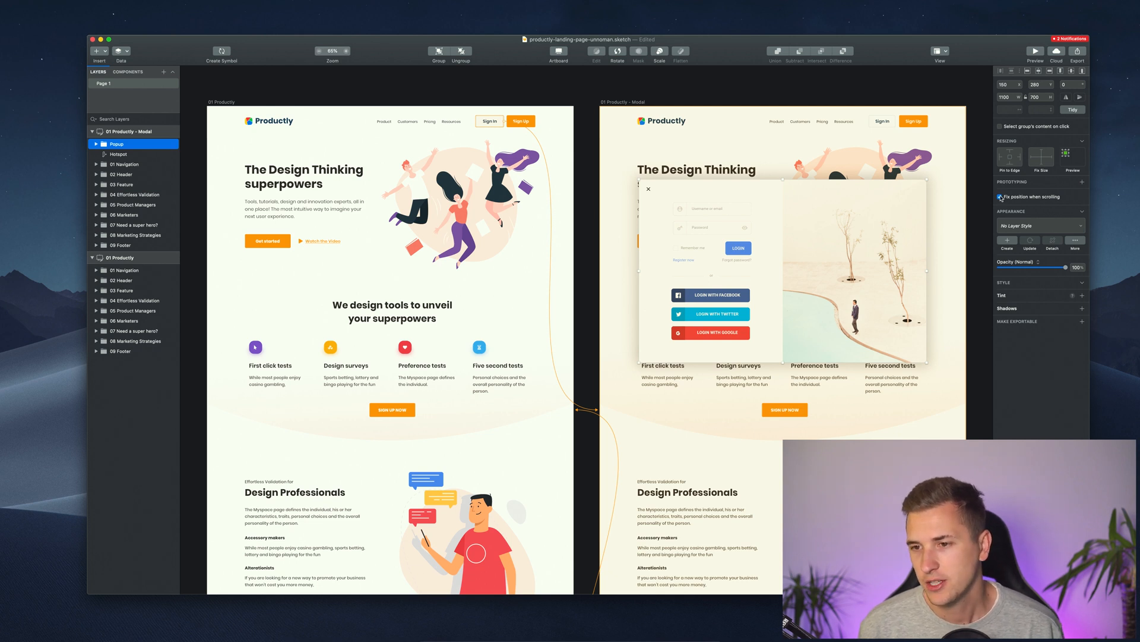
Enable 'Fix position when scrolling' for the Popup group, then select the SIGN UP NOW button
{"action": "left_click", "coordinate": [1001, 197]}
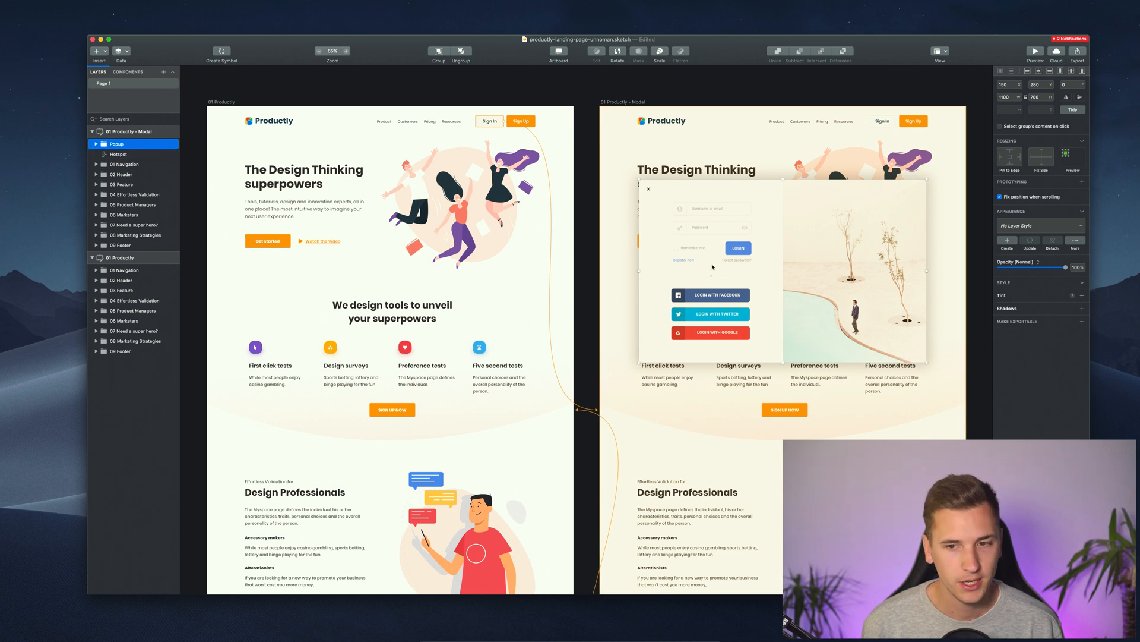
{"action": "left_click", "coordinate": [122, 279]}
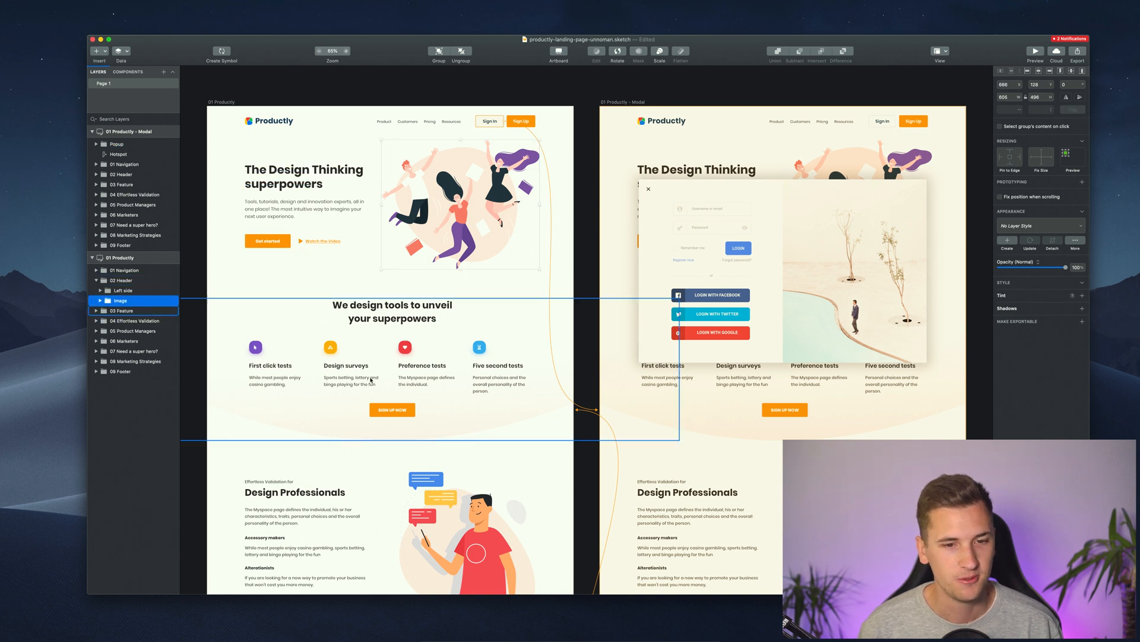
{"action": "left_click", "coordinate": [392, 410]}
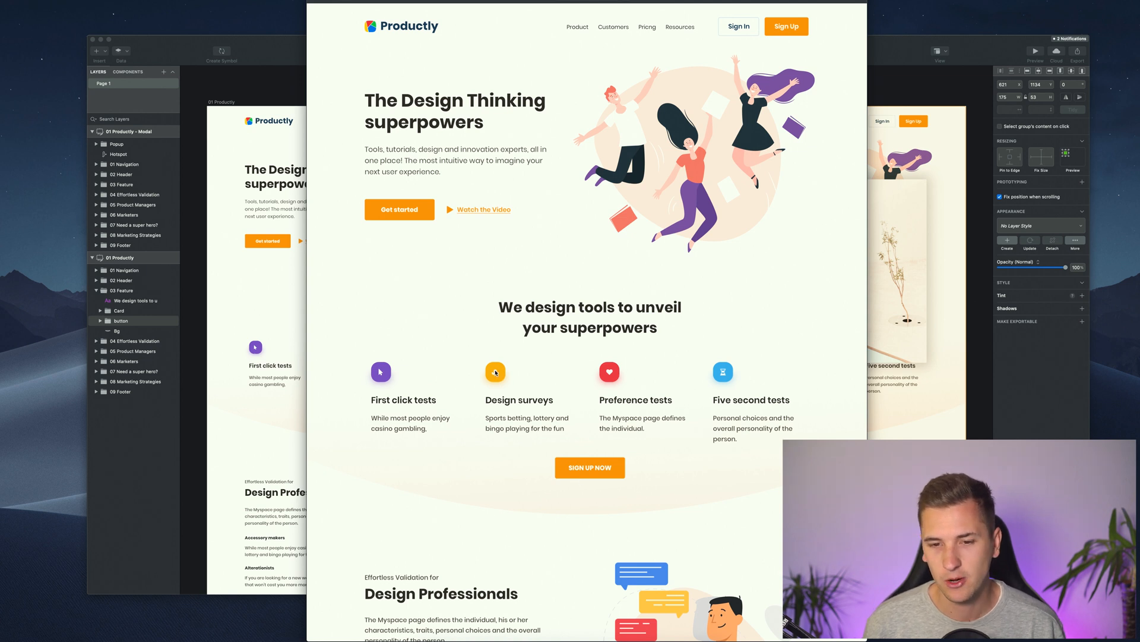
{"action": "scroll", "scroll_direction": "down", "scroll_amount": 3}
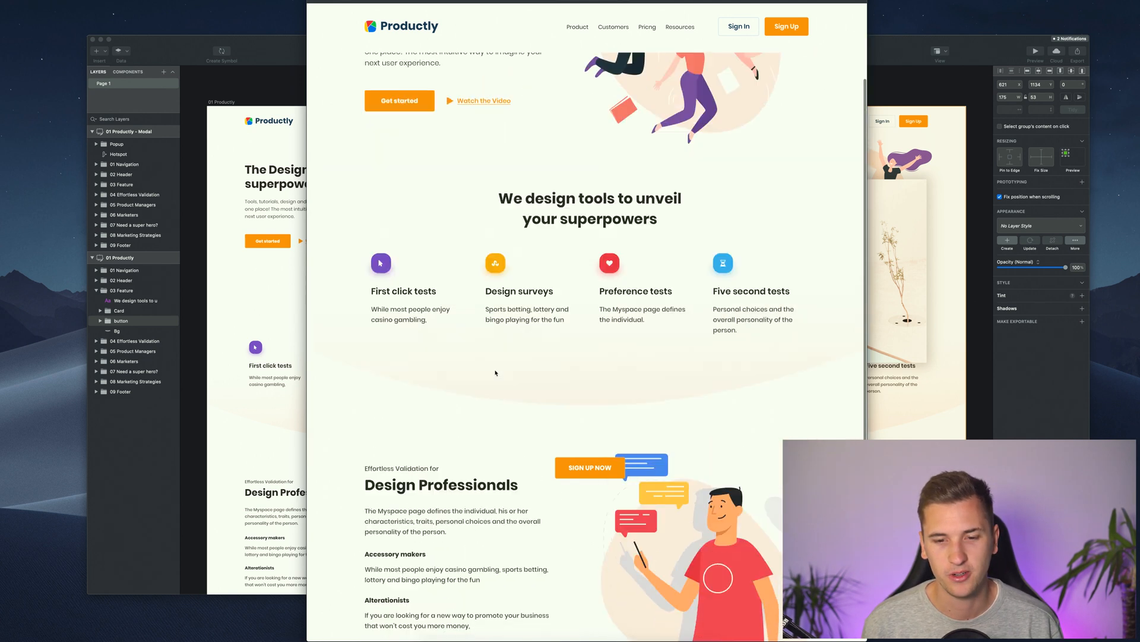
{"action": "scroll", "scroll_direction": "down", "scroll_amount": 3}
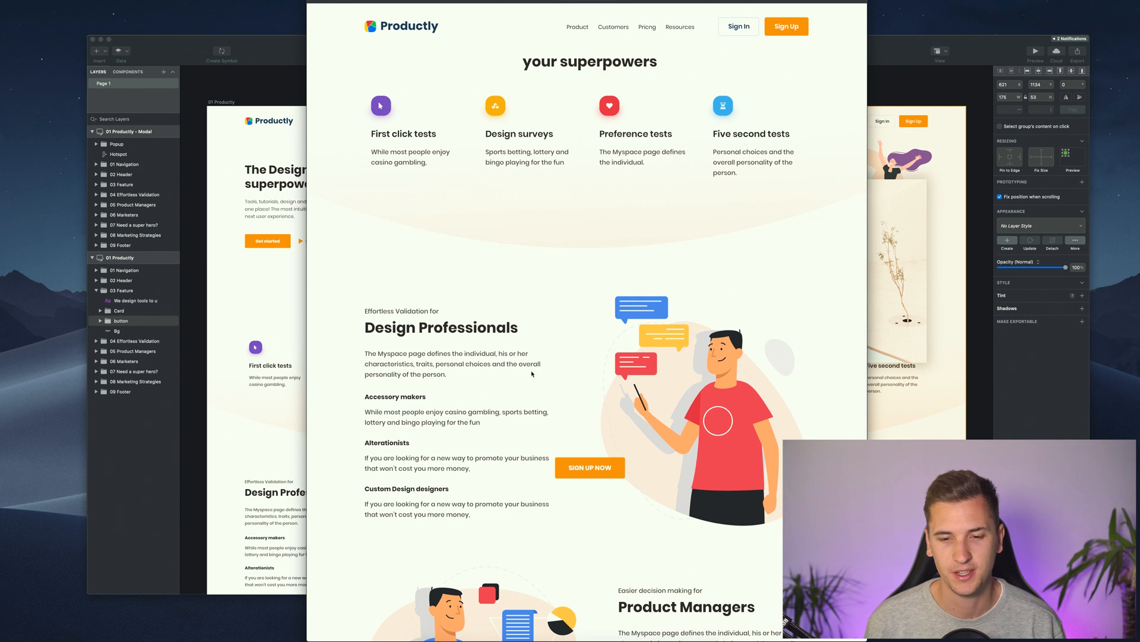